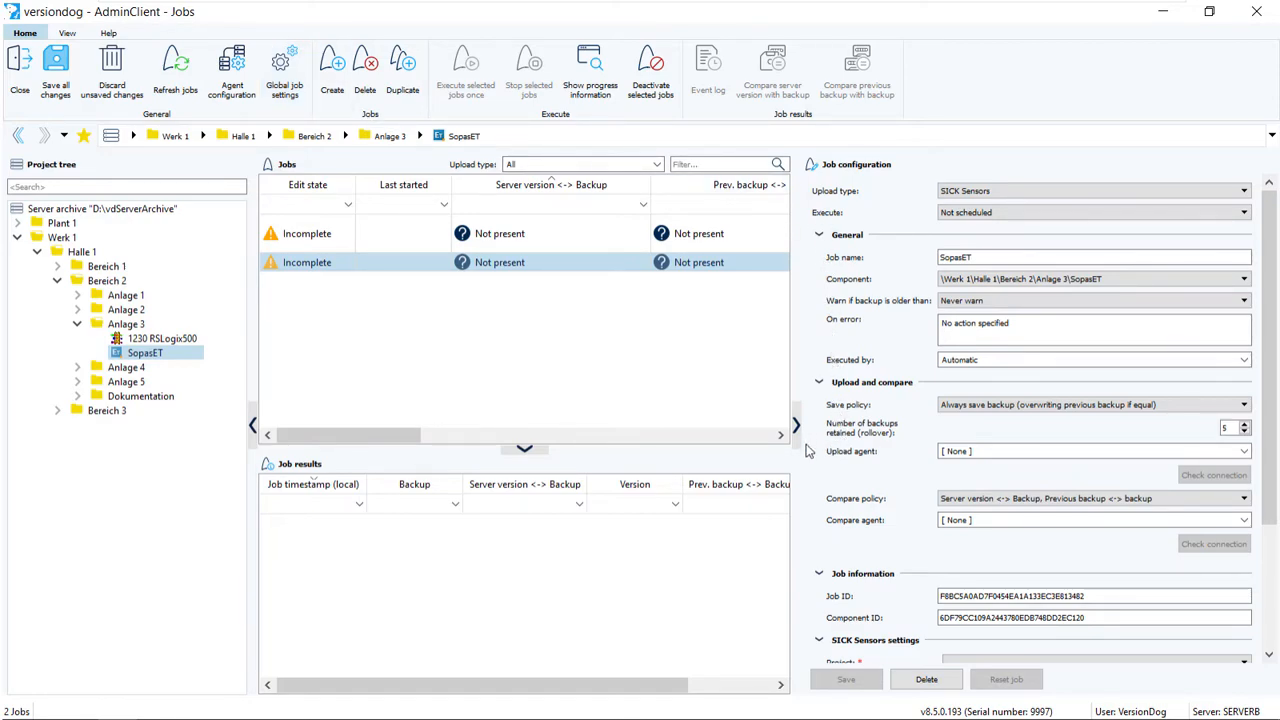
mouse_move(338, 156)
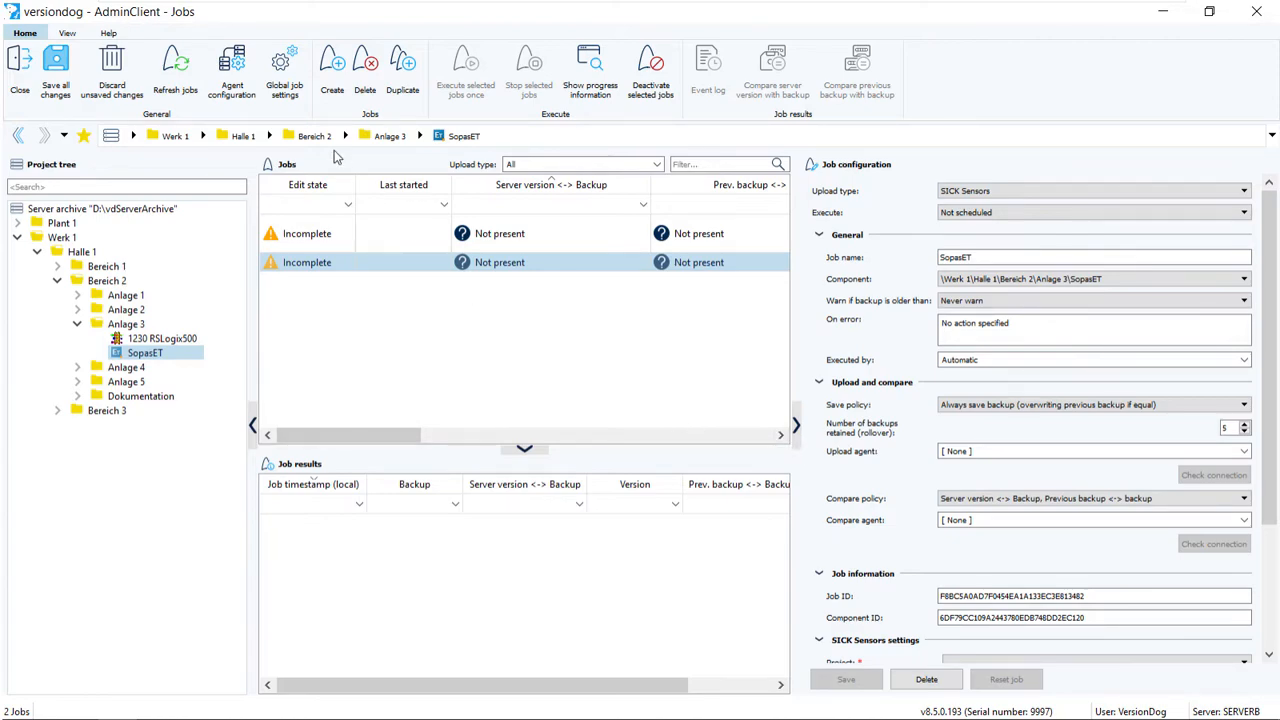
Step: Set the global Email mode to Job specific and confirm the change
click(284, 70)
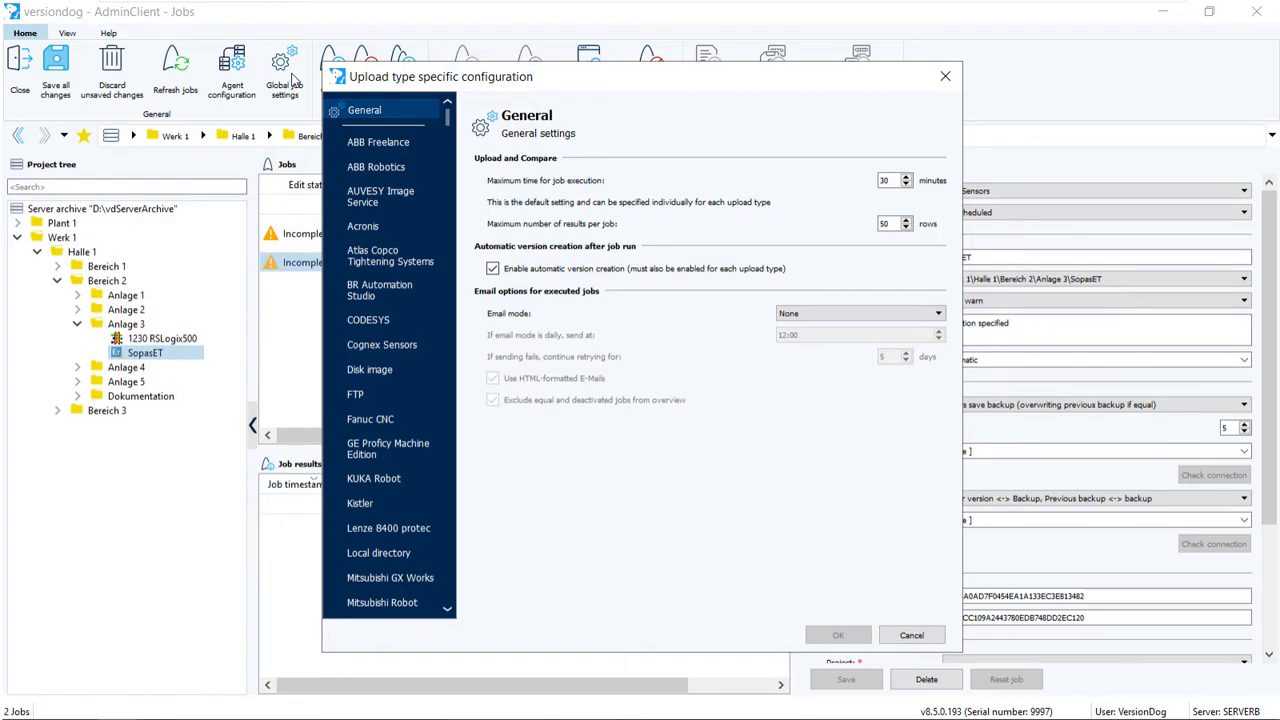
mouse_move(388, 110)
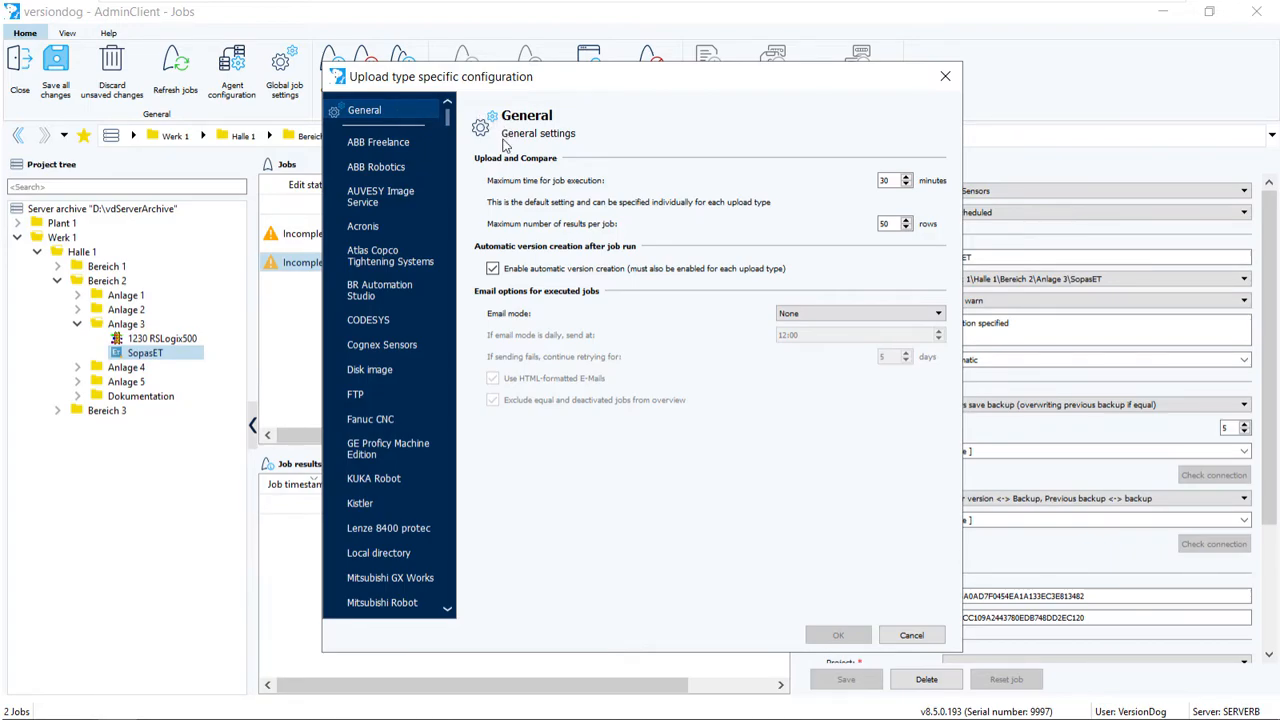
mouse_move(540, 306)
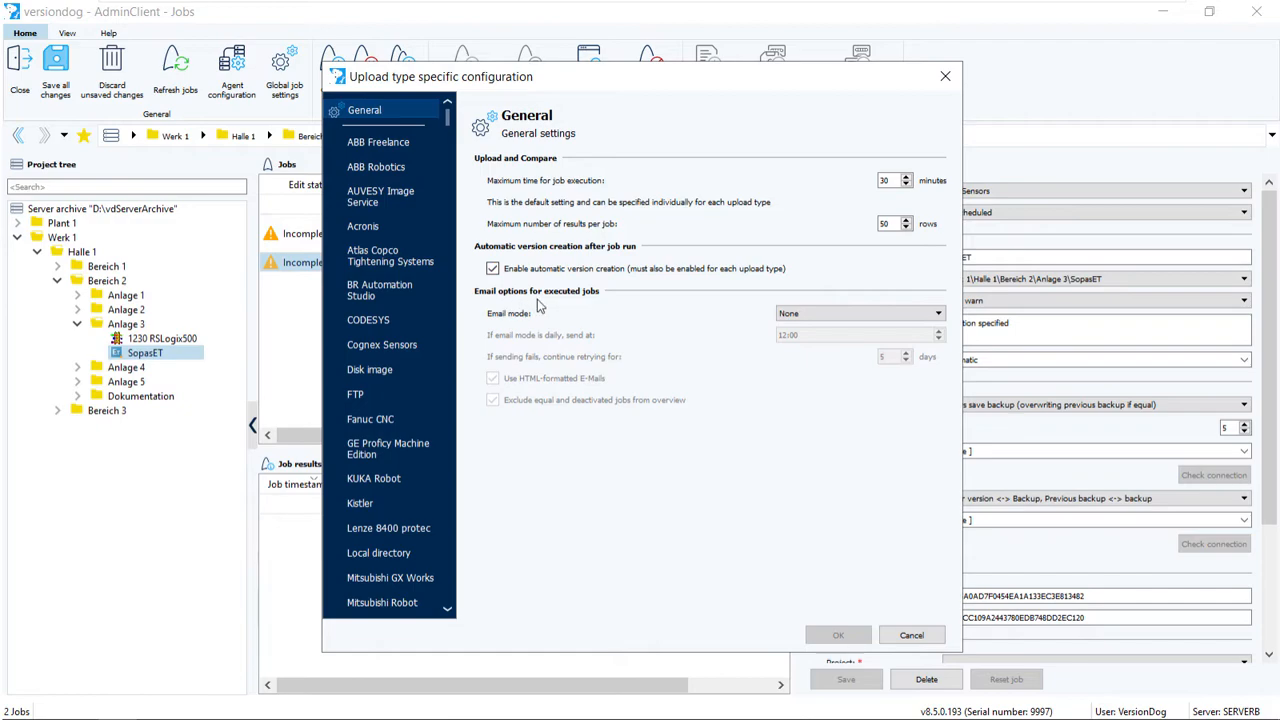
mouse_move(596, 306)
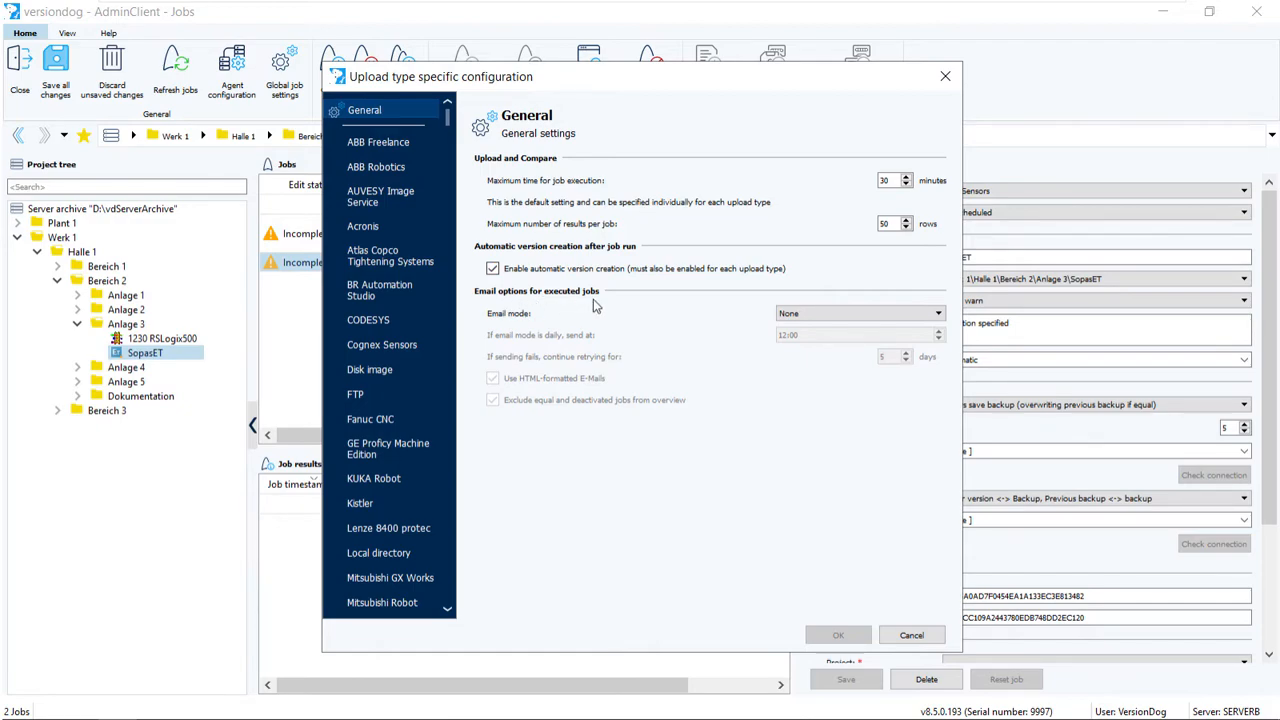
mouse_move(632, 320)
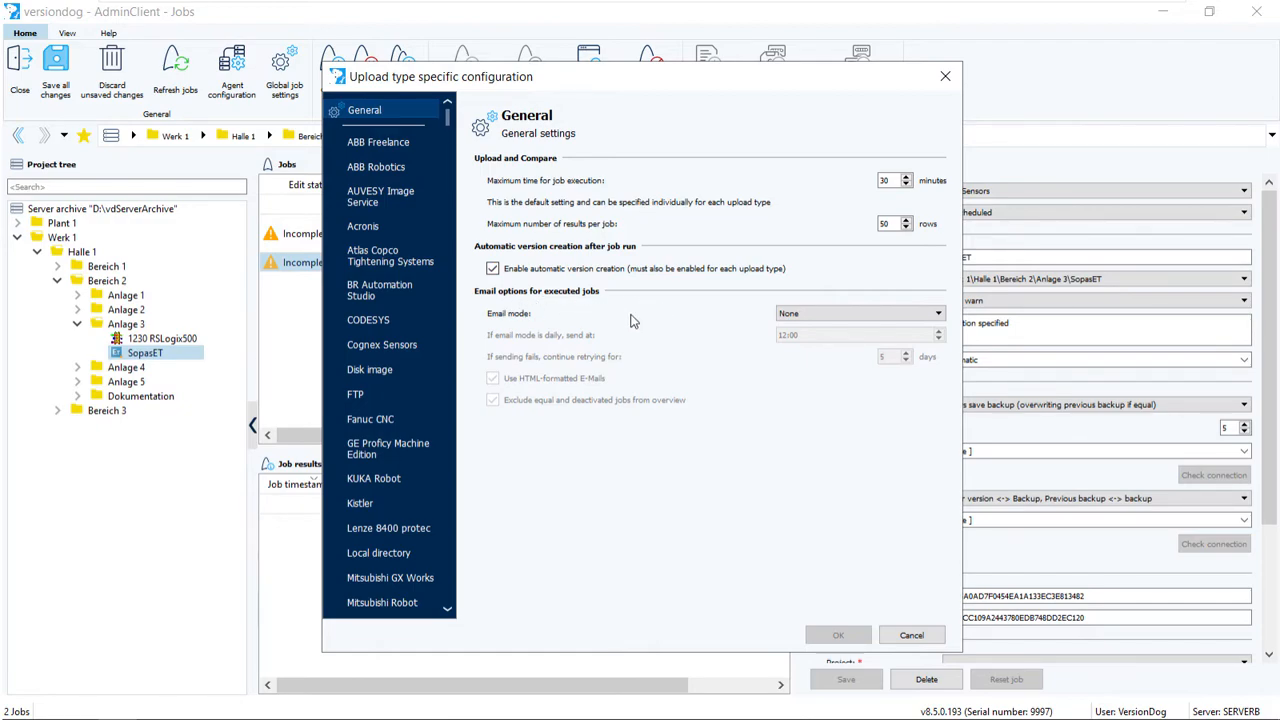
mouse_move(784, 428)
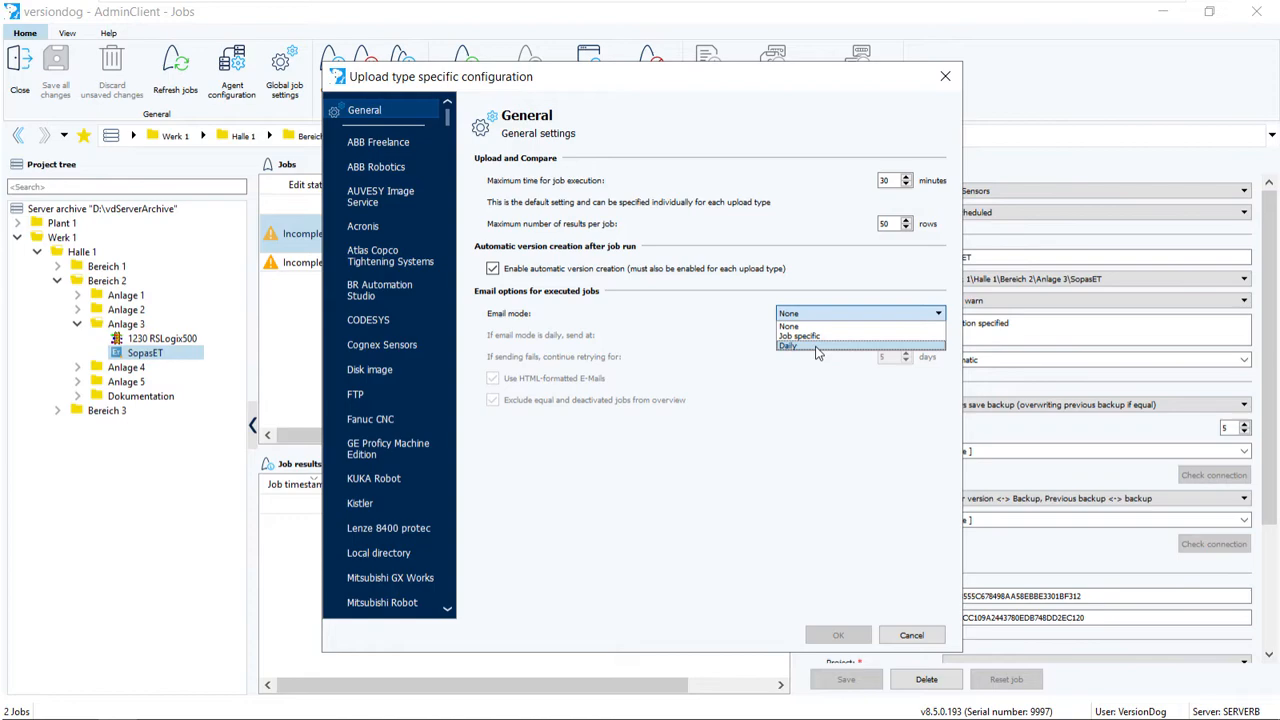
mouse_move(824, 346)
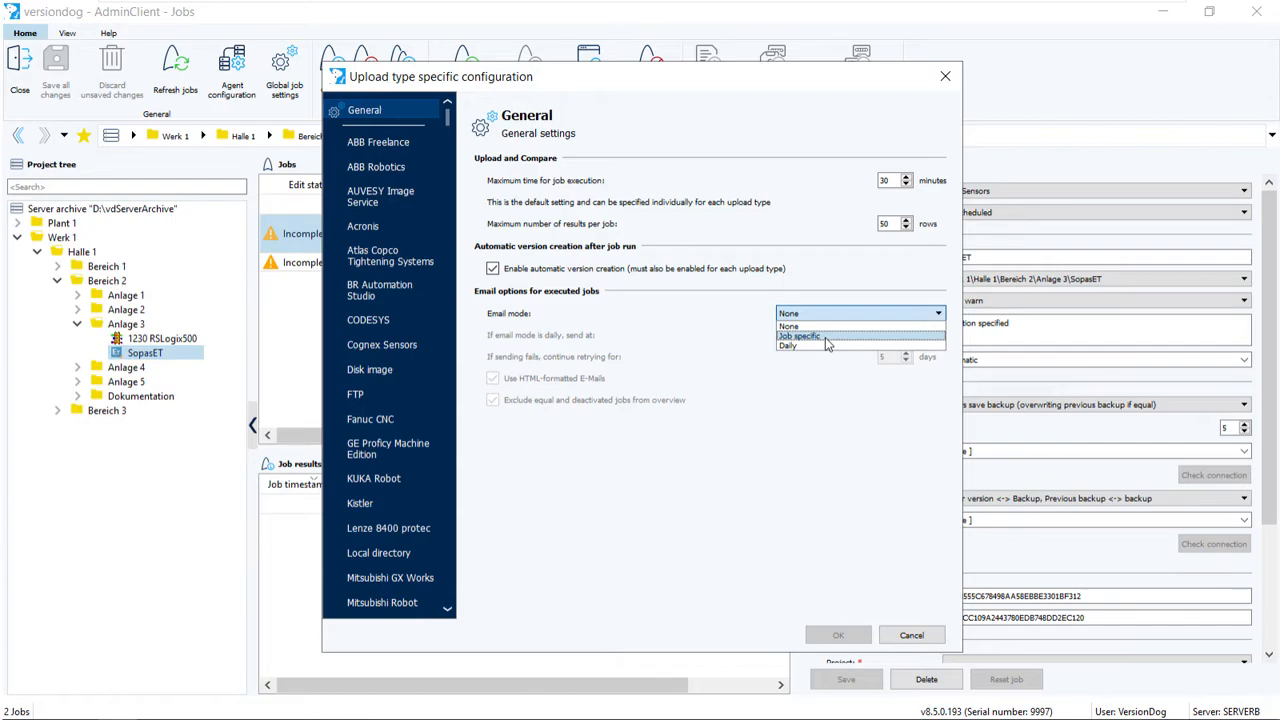
click(802, 336)
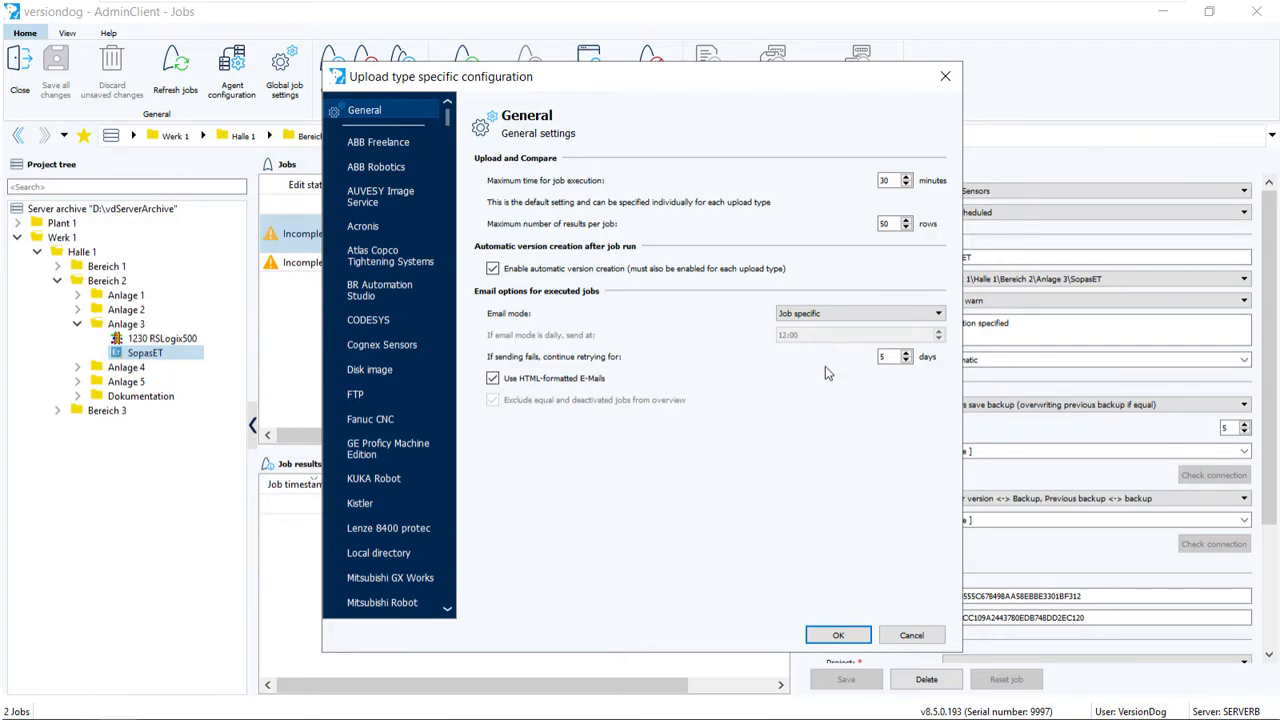
mouse_move(840, 634)
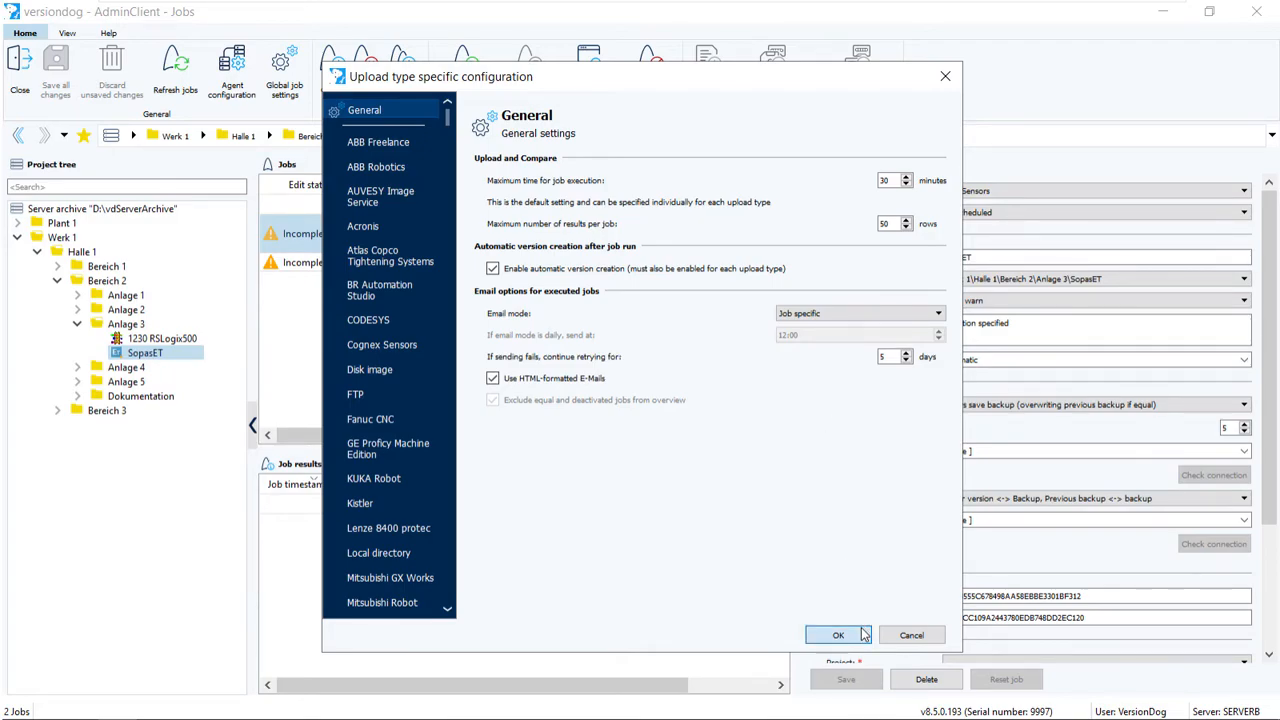
click(838, 634)
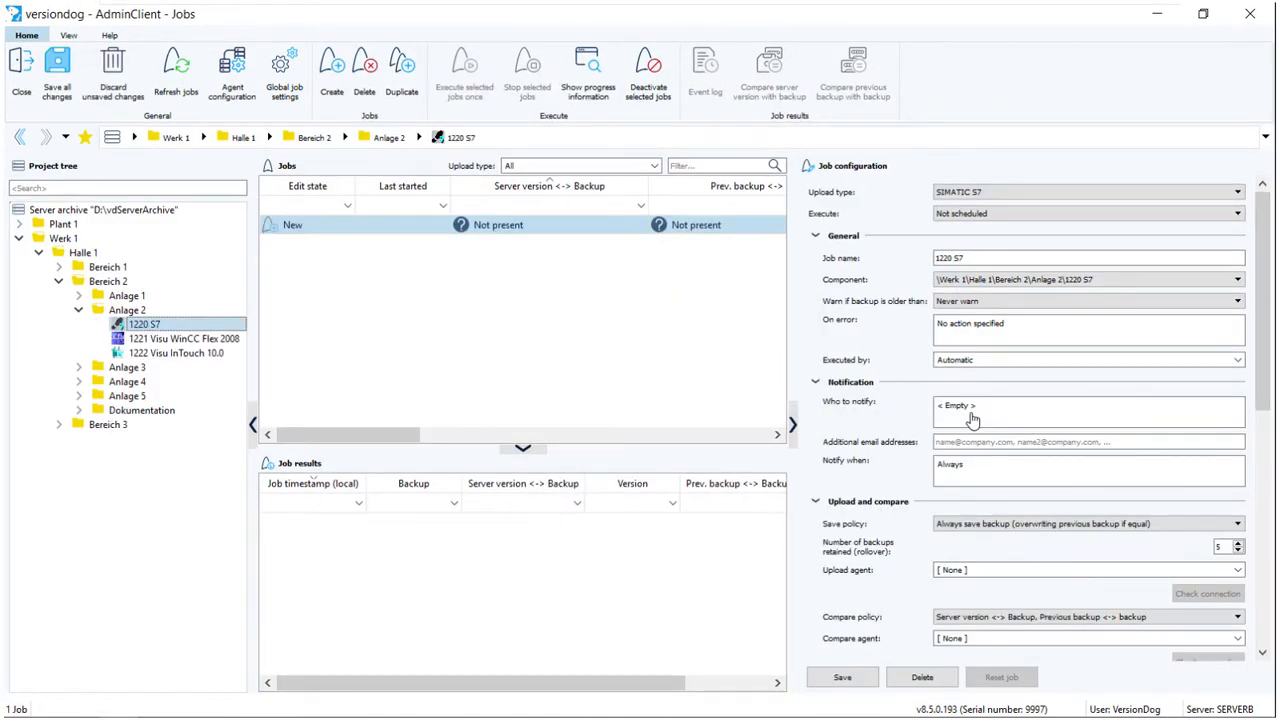
mouse_move(286, 64)
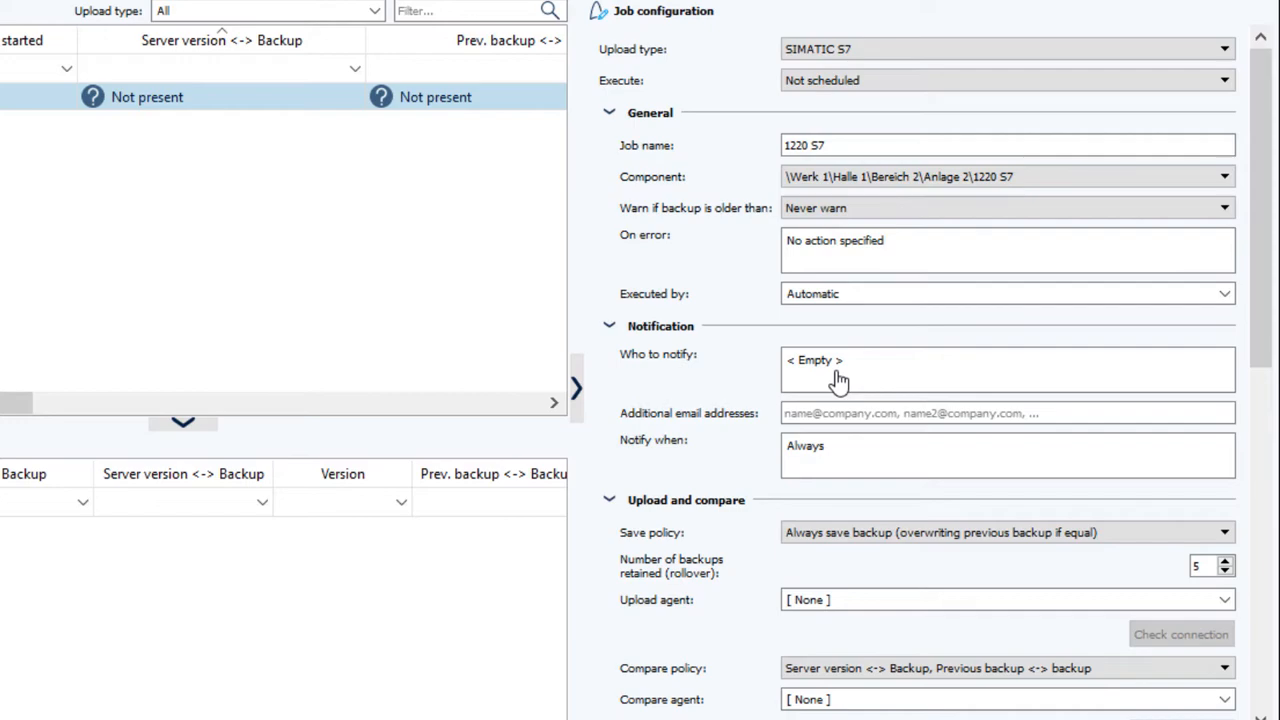
mouse_move(852, 376)
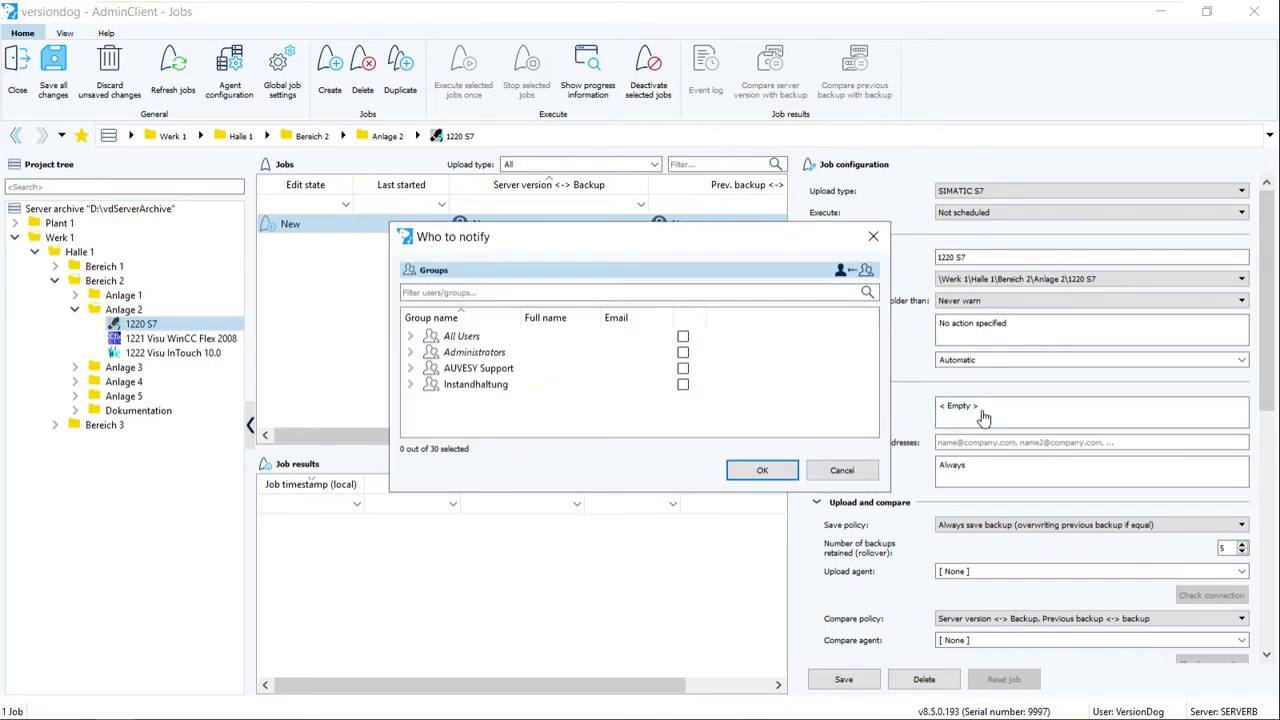
mouse_move(740, 404)
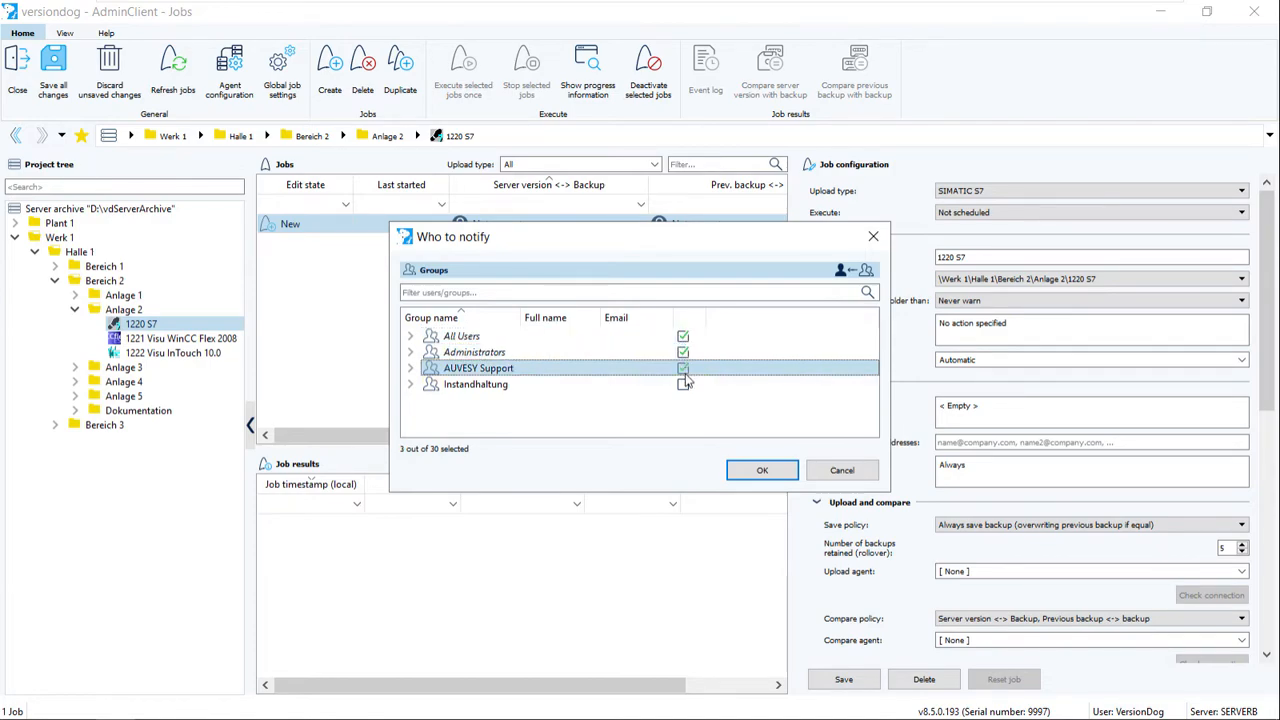
Step: Add the Instandhaltung group to job 1220 S7's recipients and confirm the Groups dialog
click(682, 384)
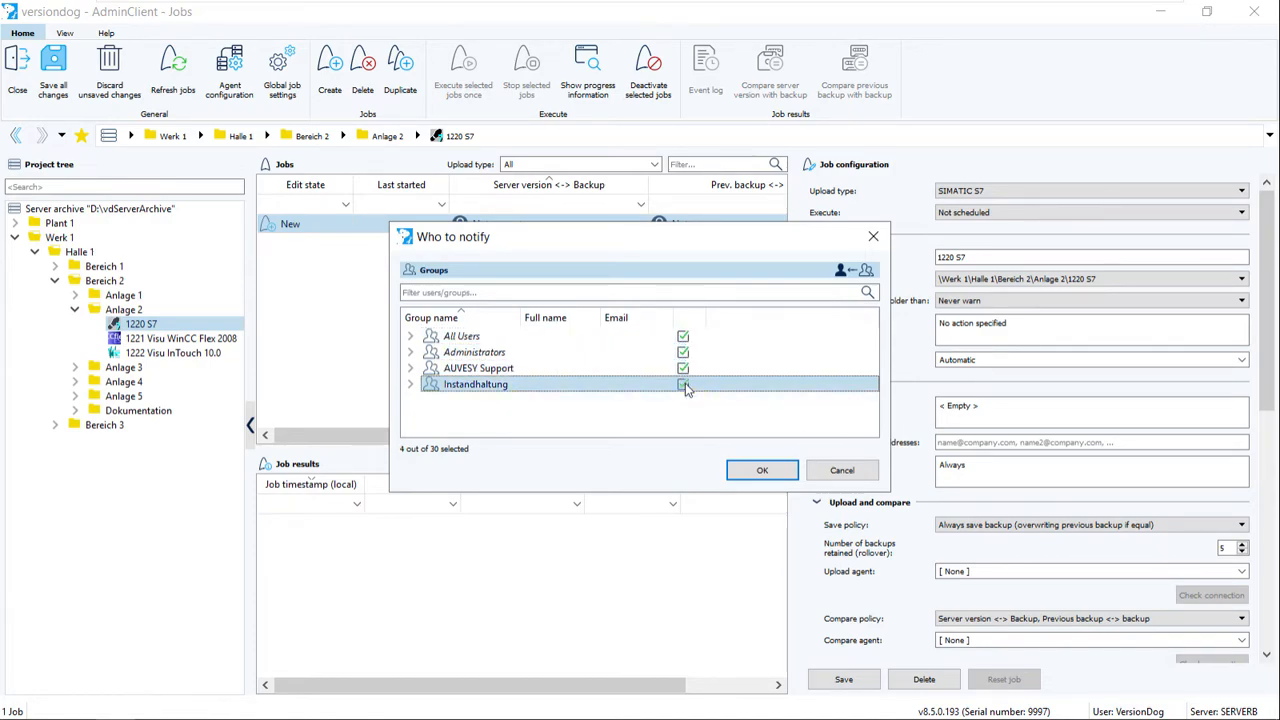
click(762, 470)
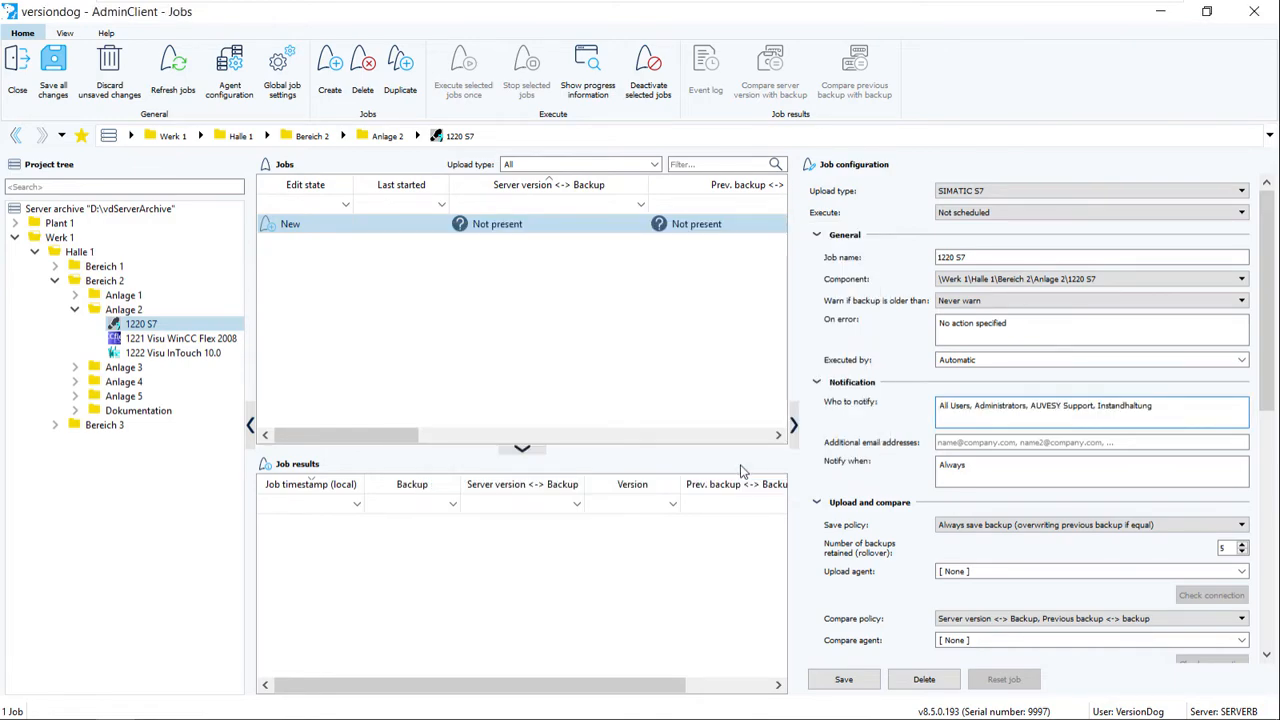
mouse_move(818, 482)
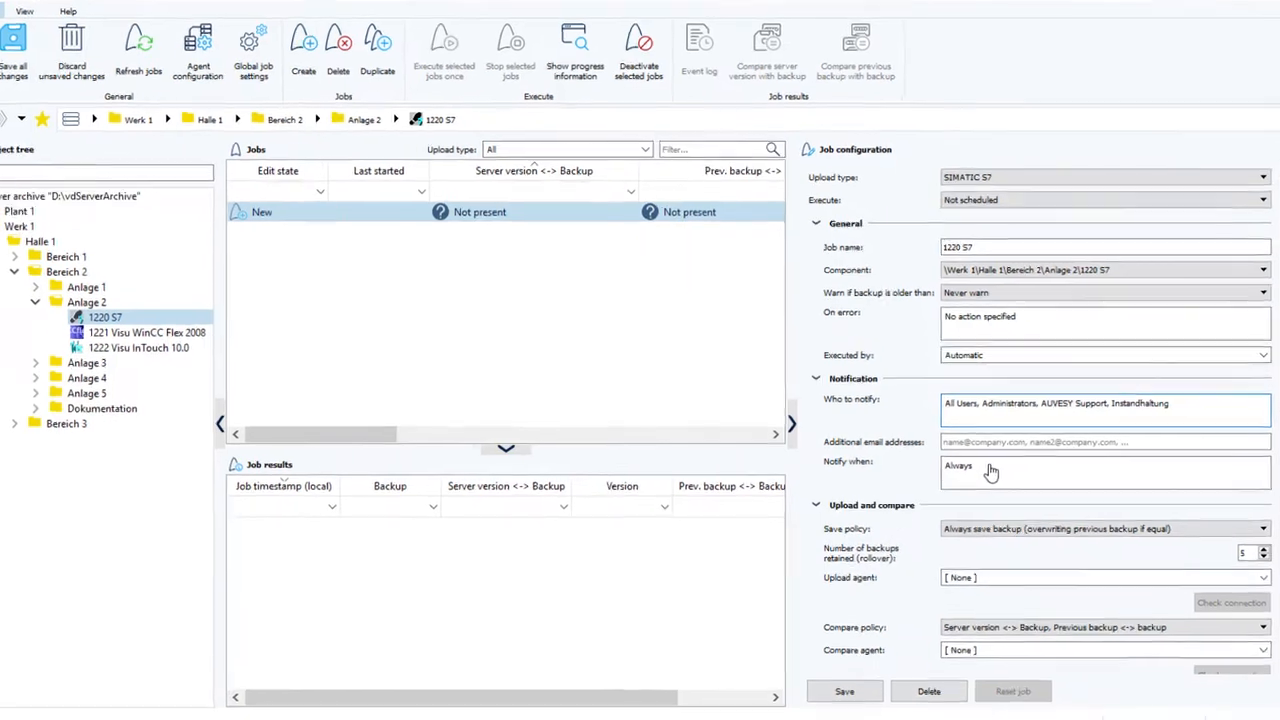
Step: Stop 'Always send an email' so job 1220 S7 emails only on Different or Error, then dismiss the saved message
click(1104, 472)
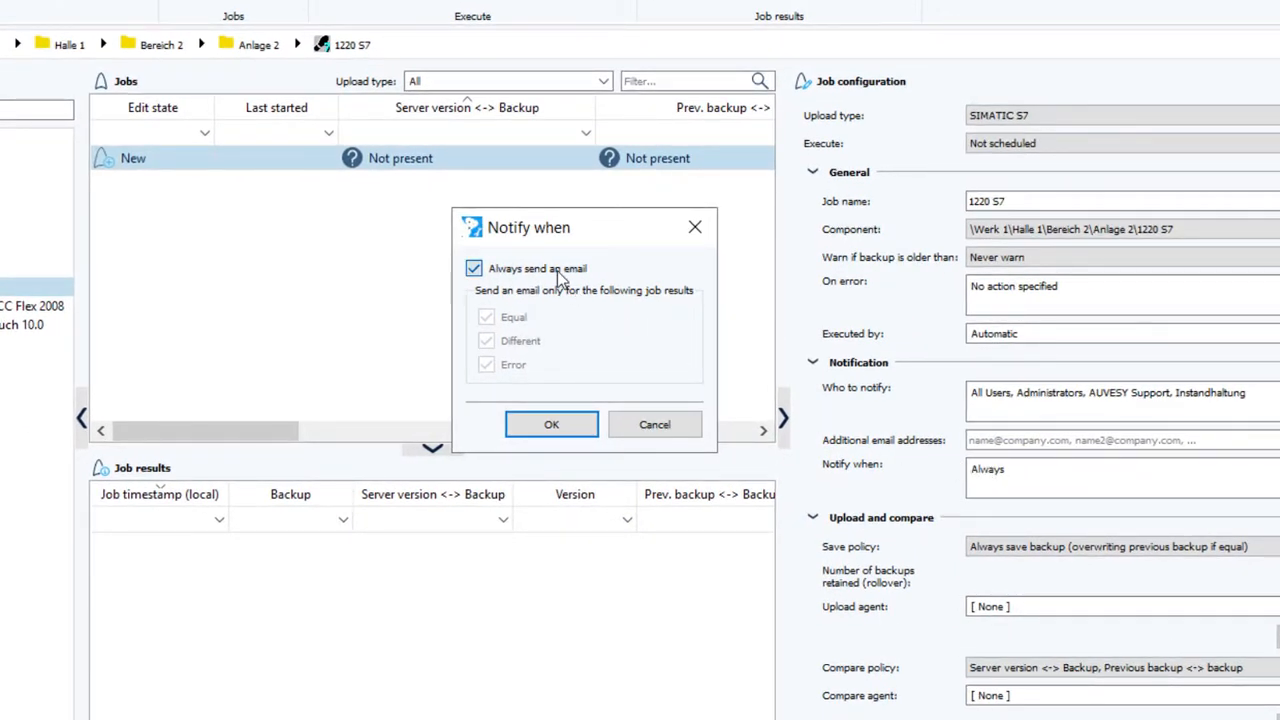
click(472, 268)
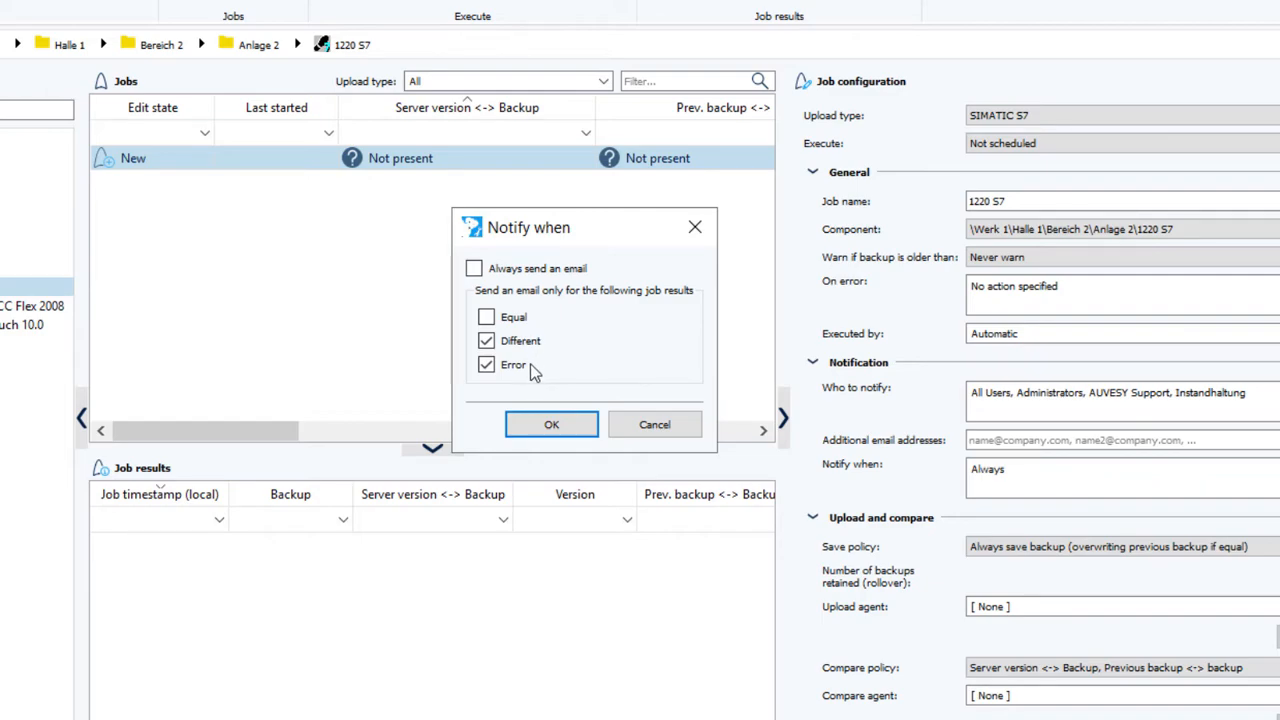
mouse_move(576, 408)
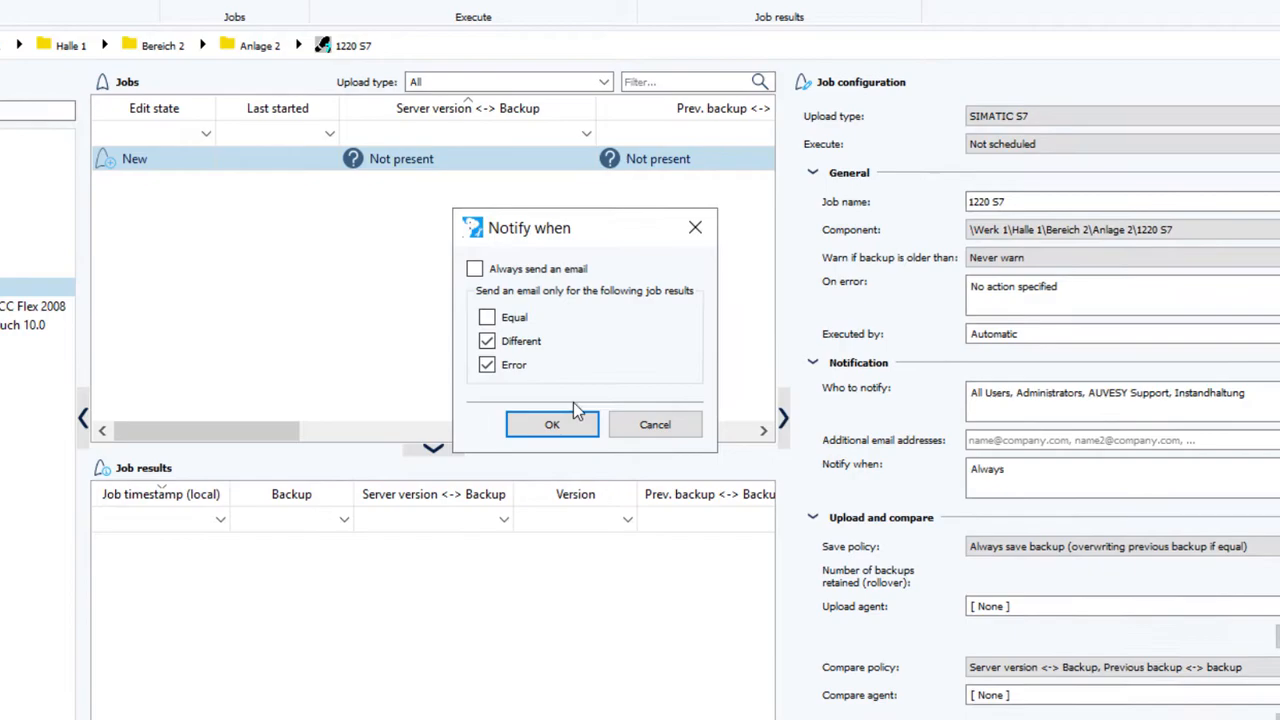
click(552, 424)
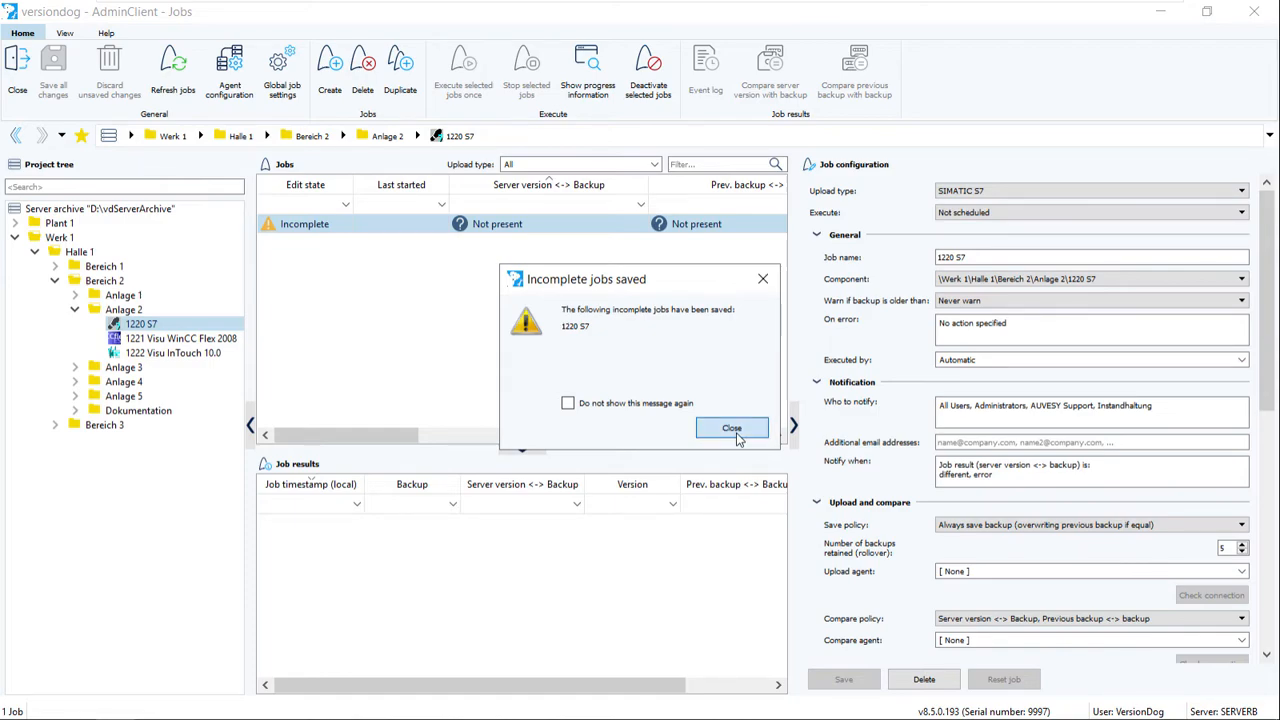
click(732, 428)
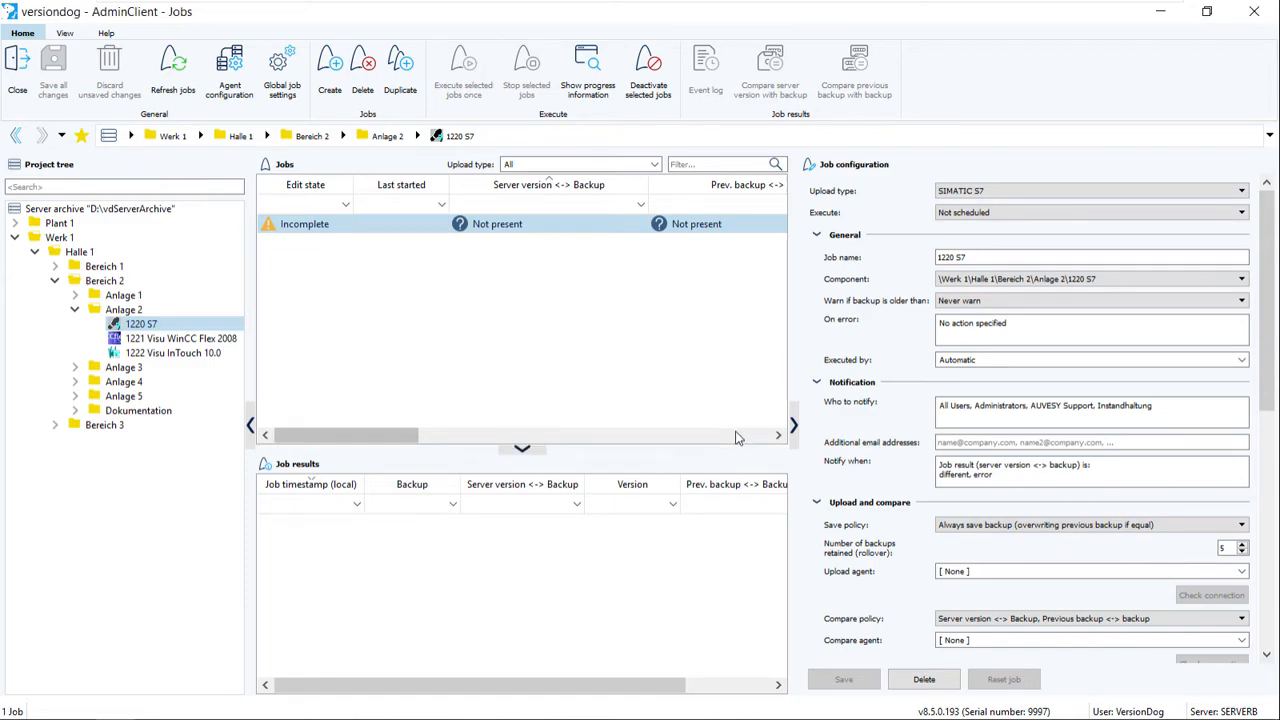
mouse_move(282, 68)
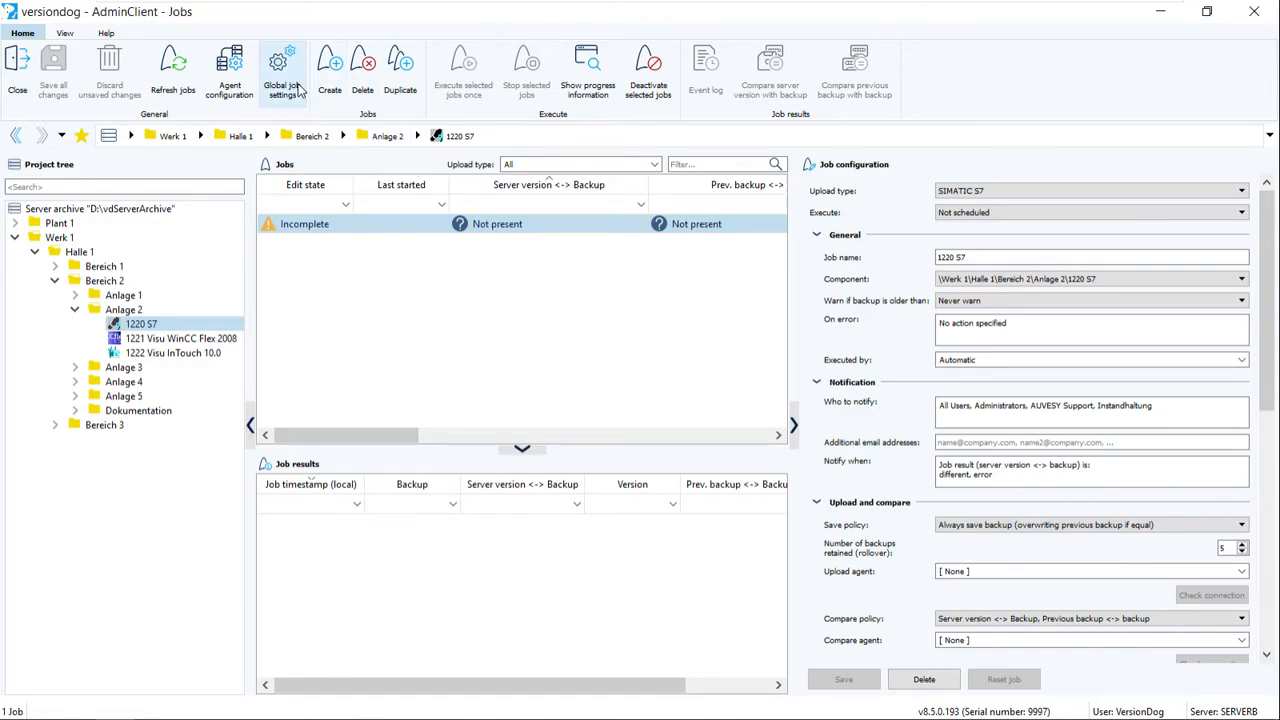
Step: Bring up the Global job settings for all jobs
click(284, 62)
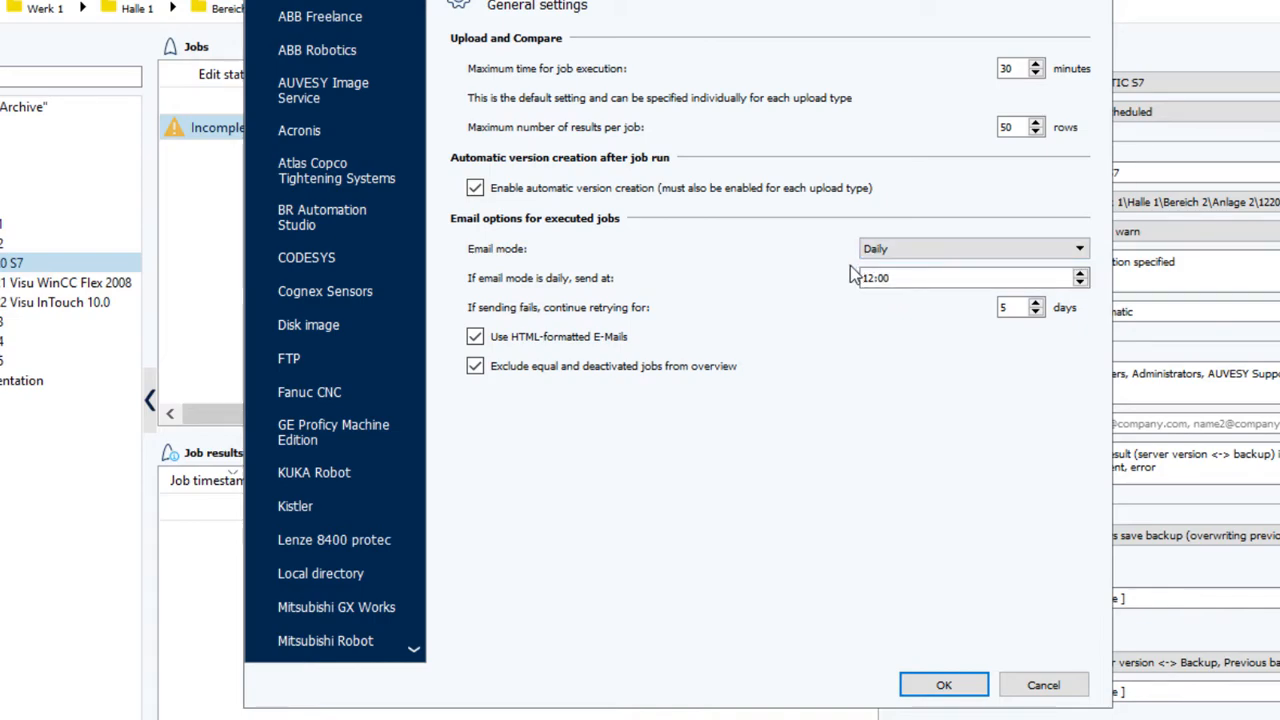
mouse_move(876, 308)
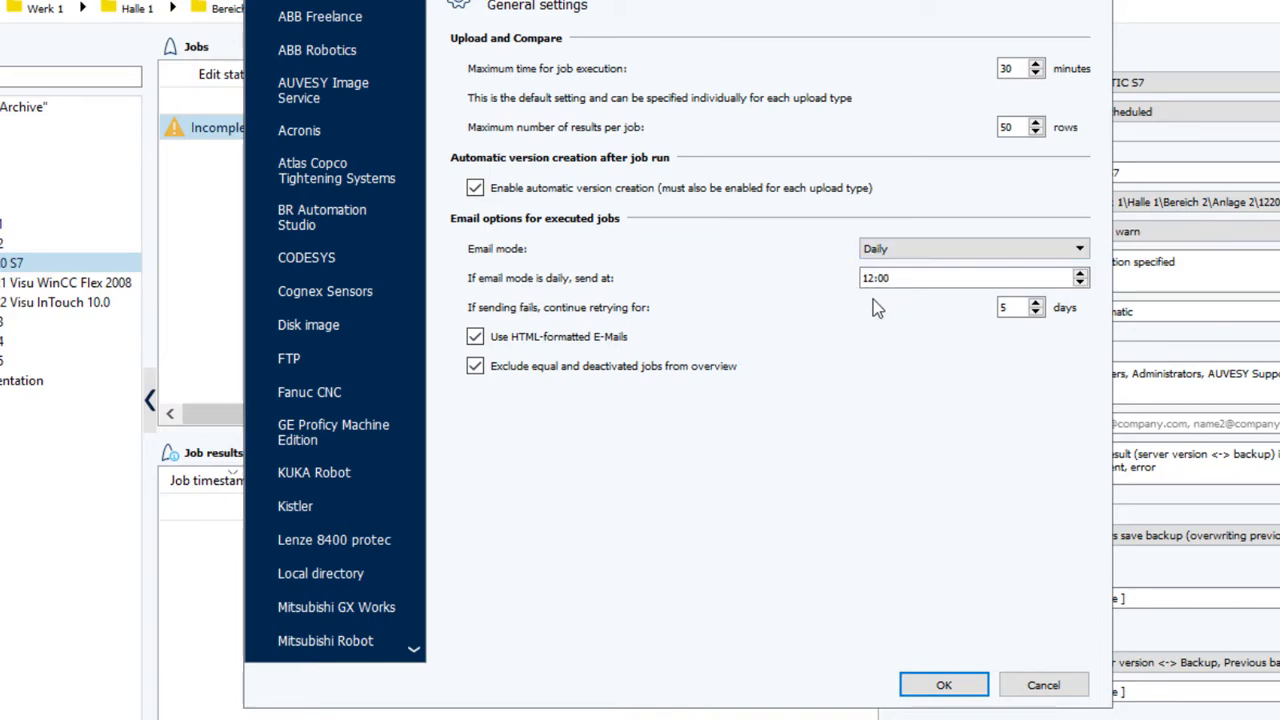
mouse_move(808, 356)
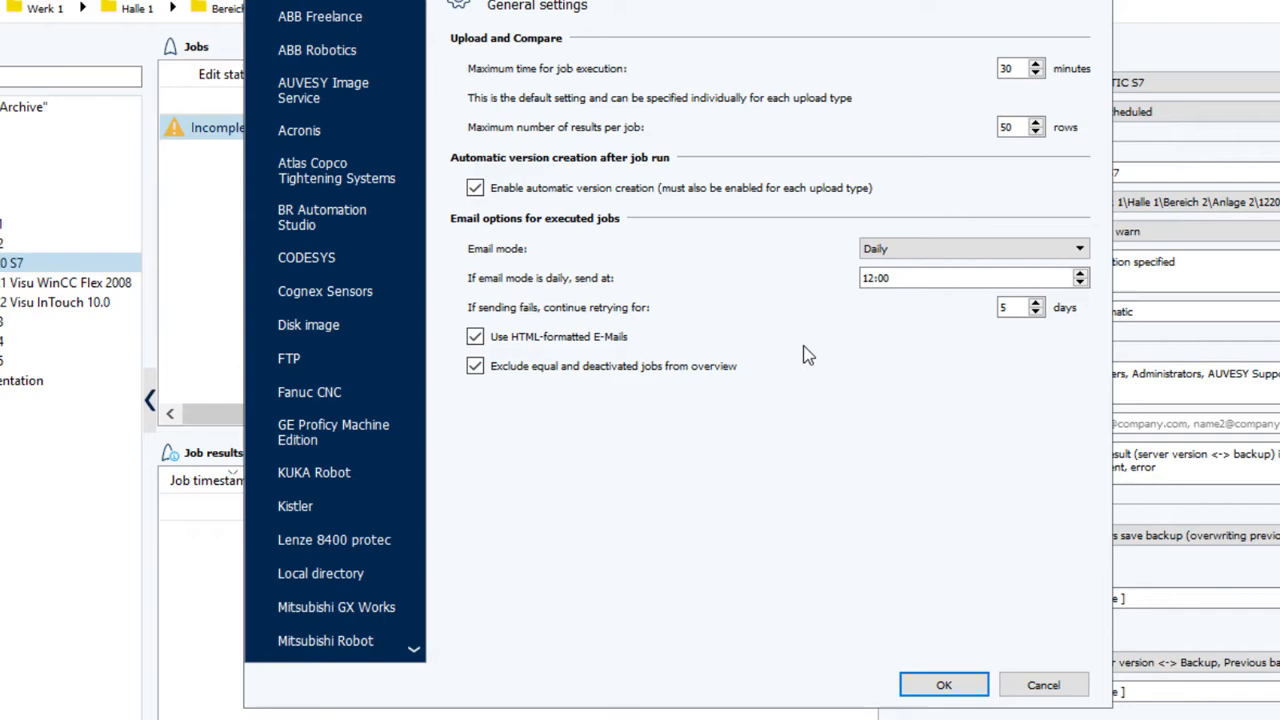
mouse_move(794, 370)
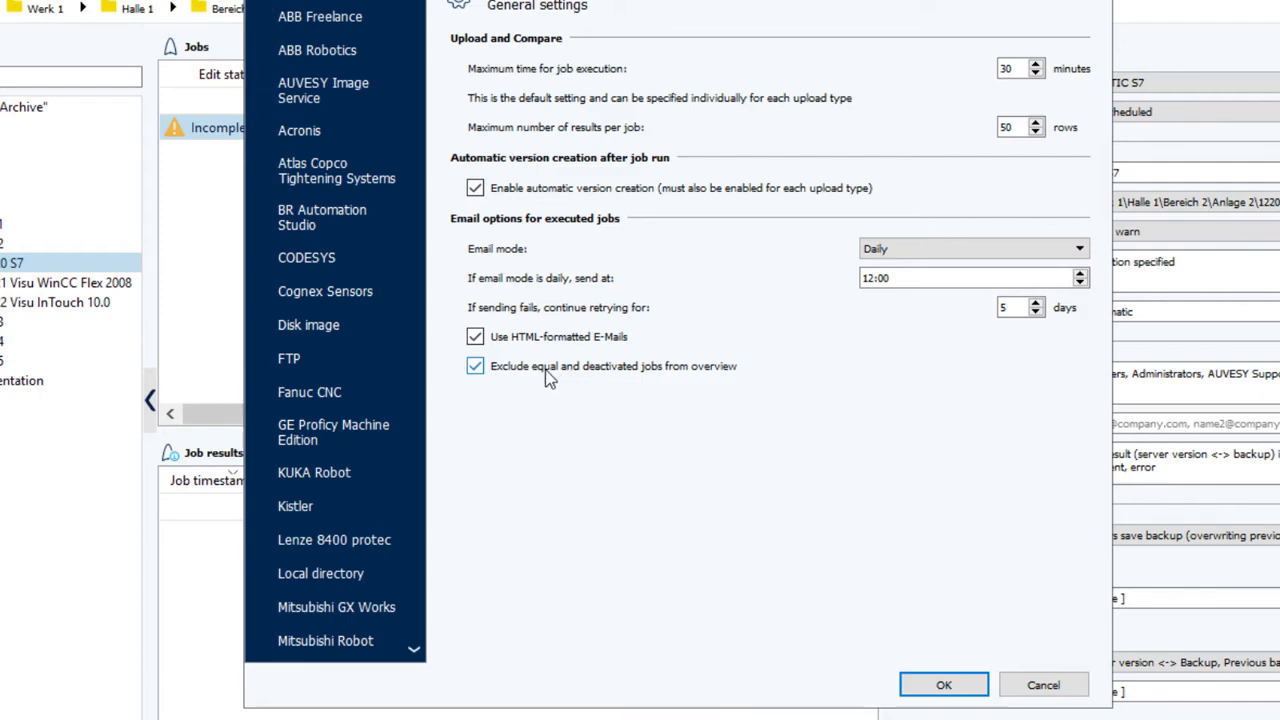
Step: Toggle 'Exclude equal and deactivated jobs from overview' off and back on in the Daily 12:00 email settings
click(476, 366)
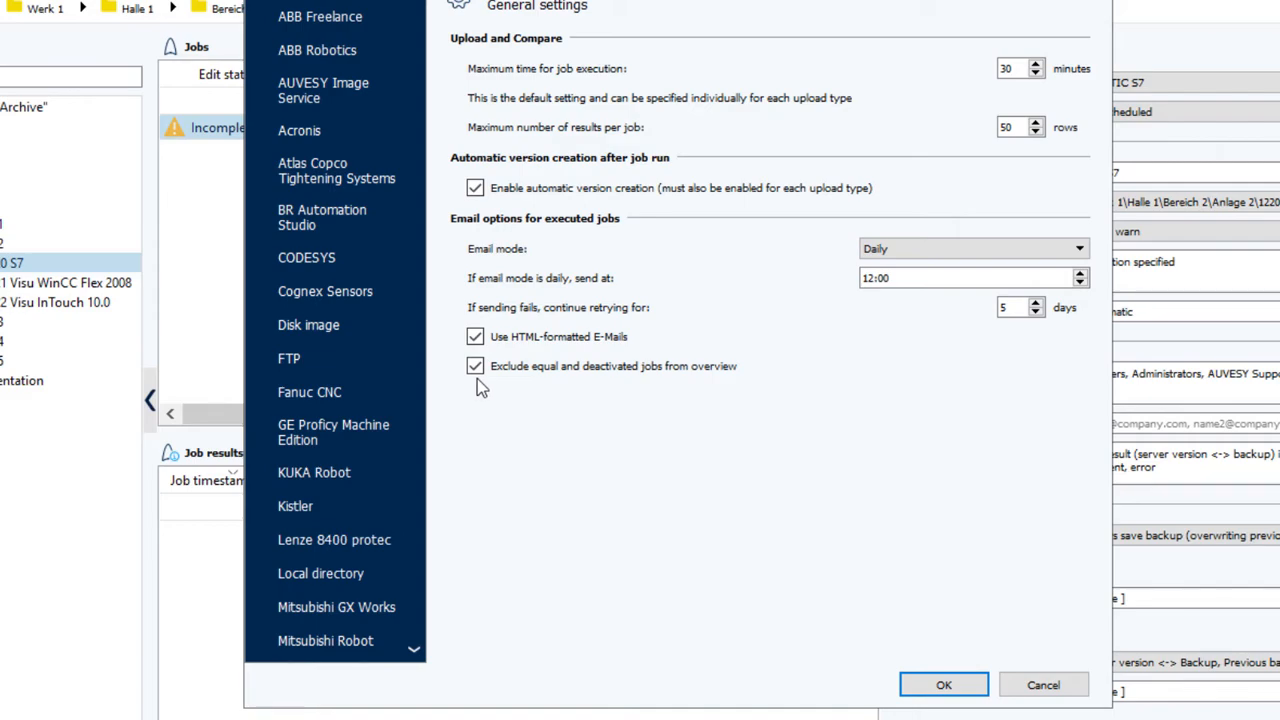
click(476, 366)
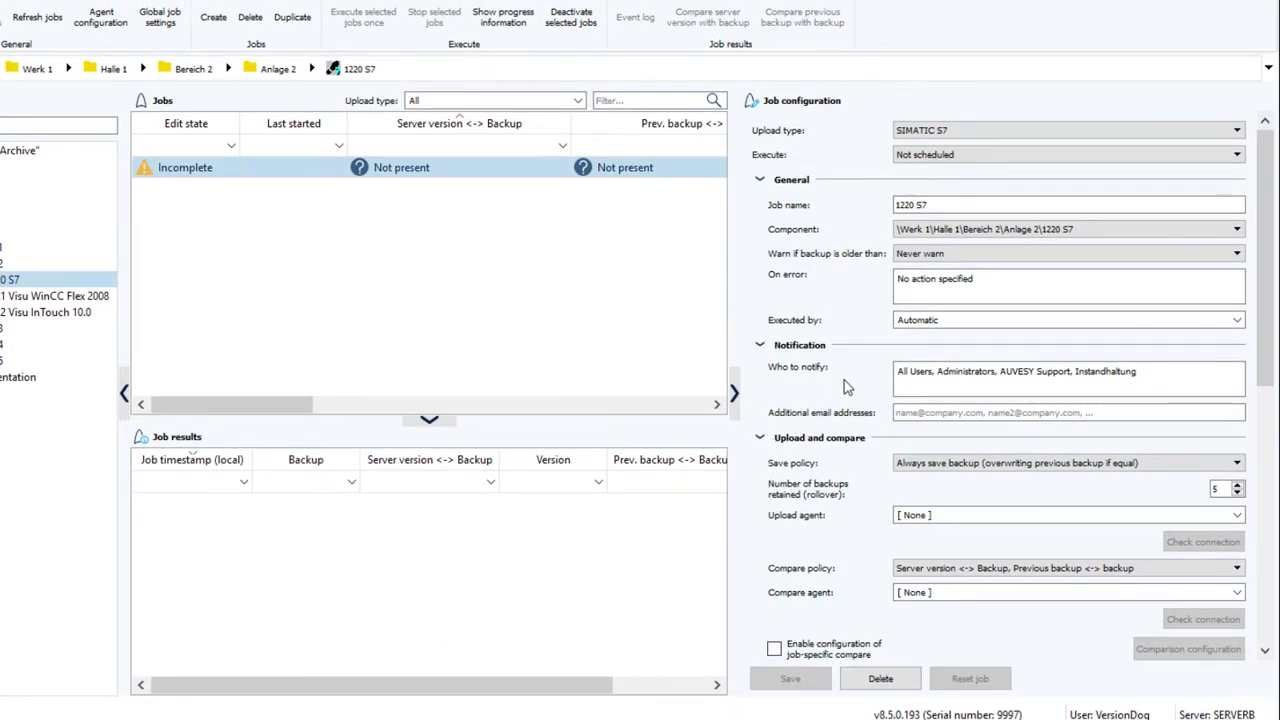
click(1068, 380)
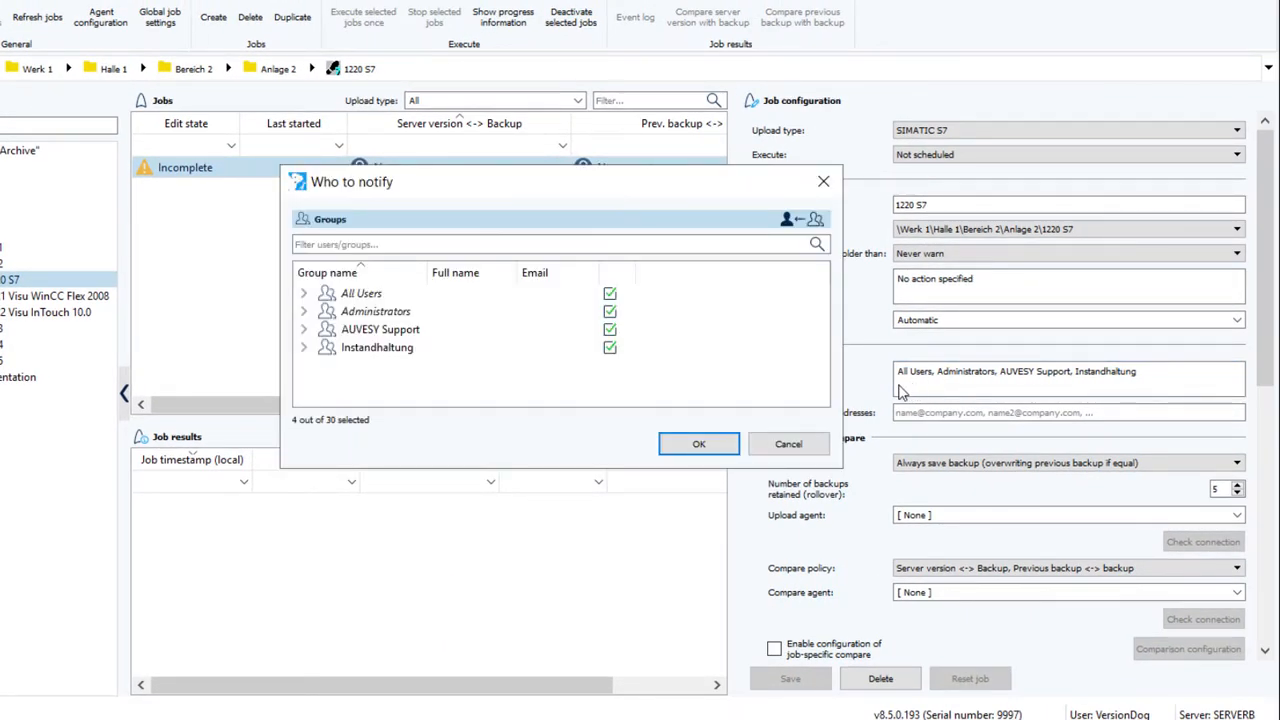
click(698, 444)
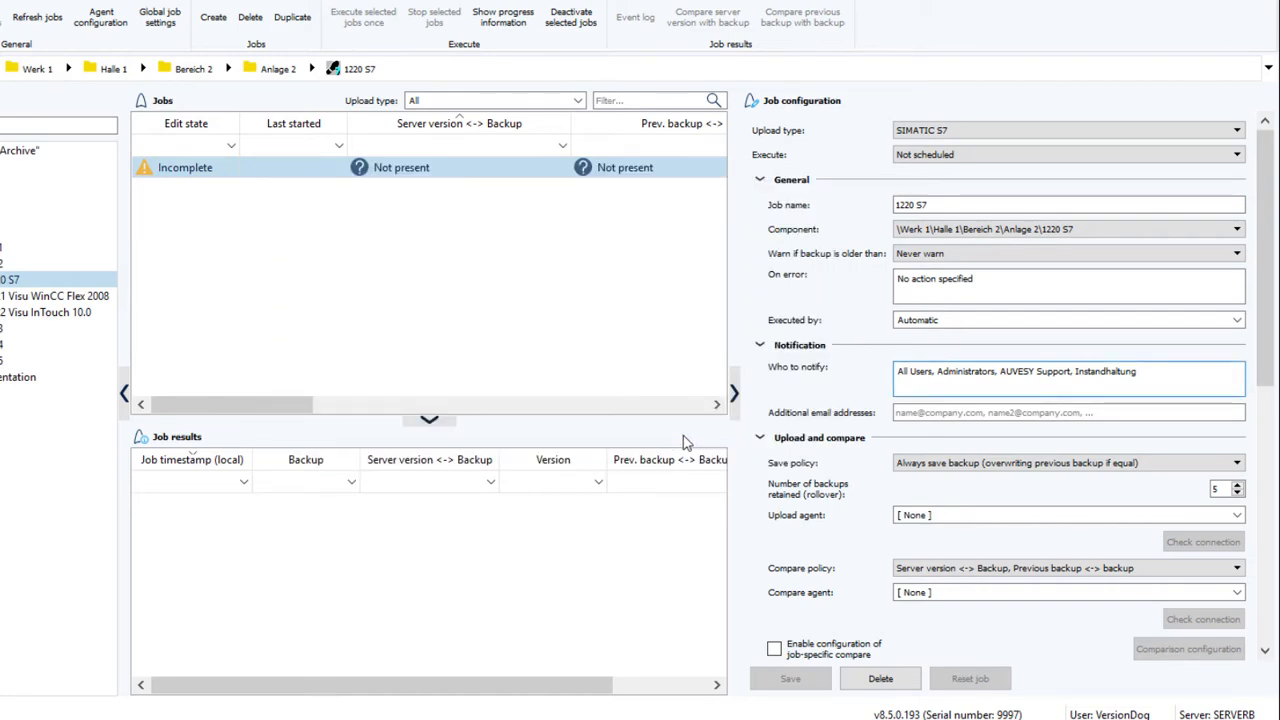
mouse_move(816, 432)
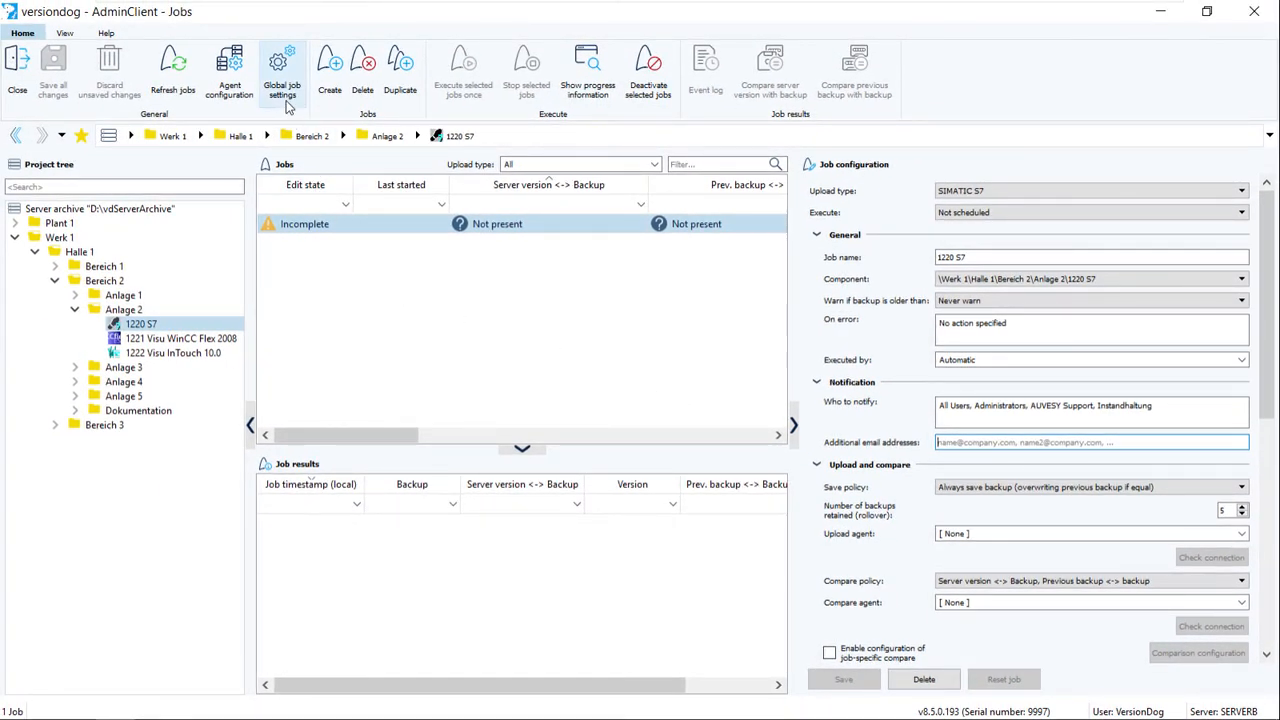
Step: Change the global Email mode from Daily to another mode in Global job settings
click(284, 64)
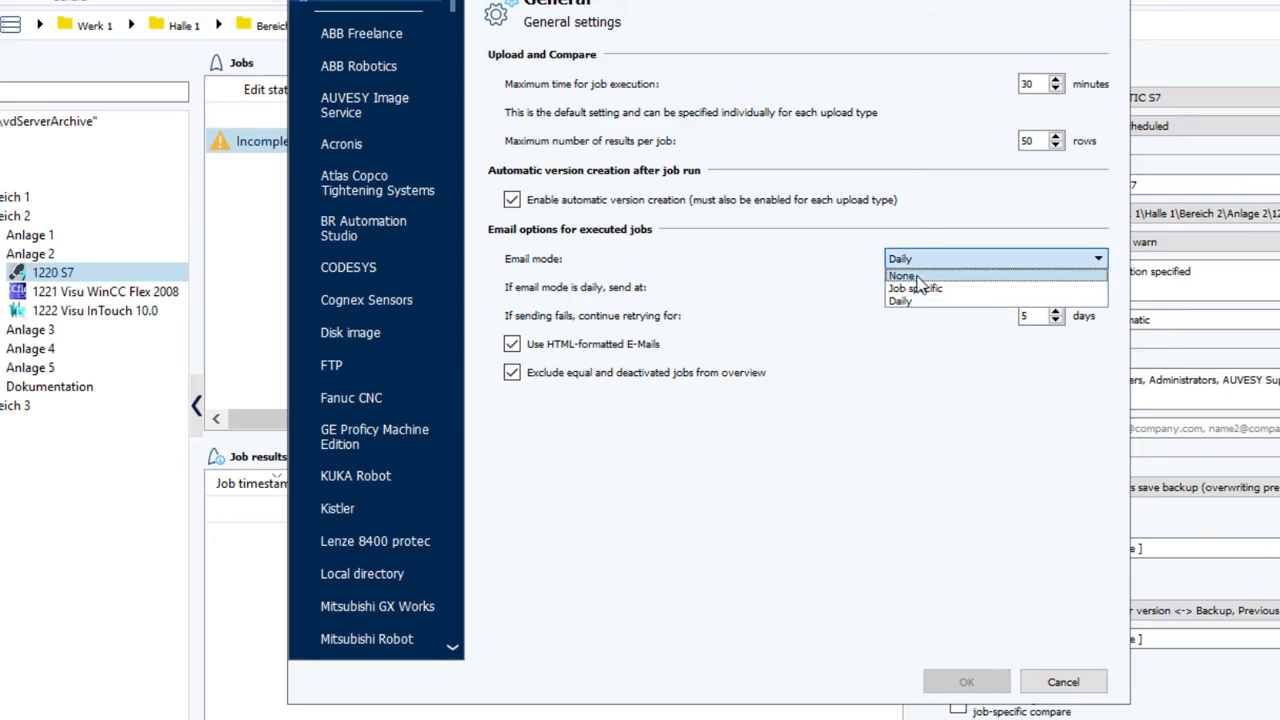
click(896, 276)
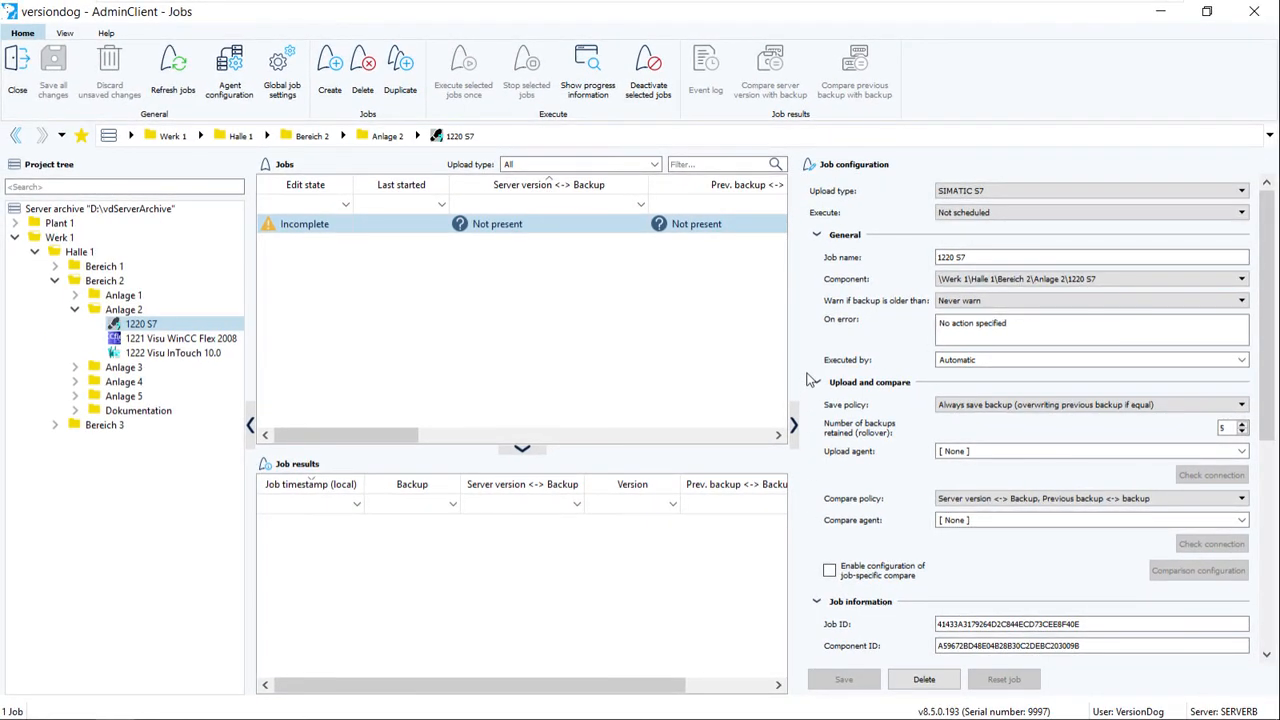
mouse_move(840, 380)
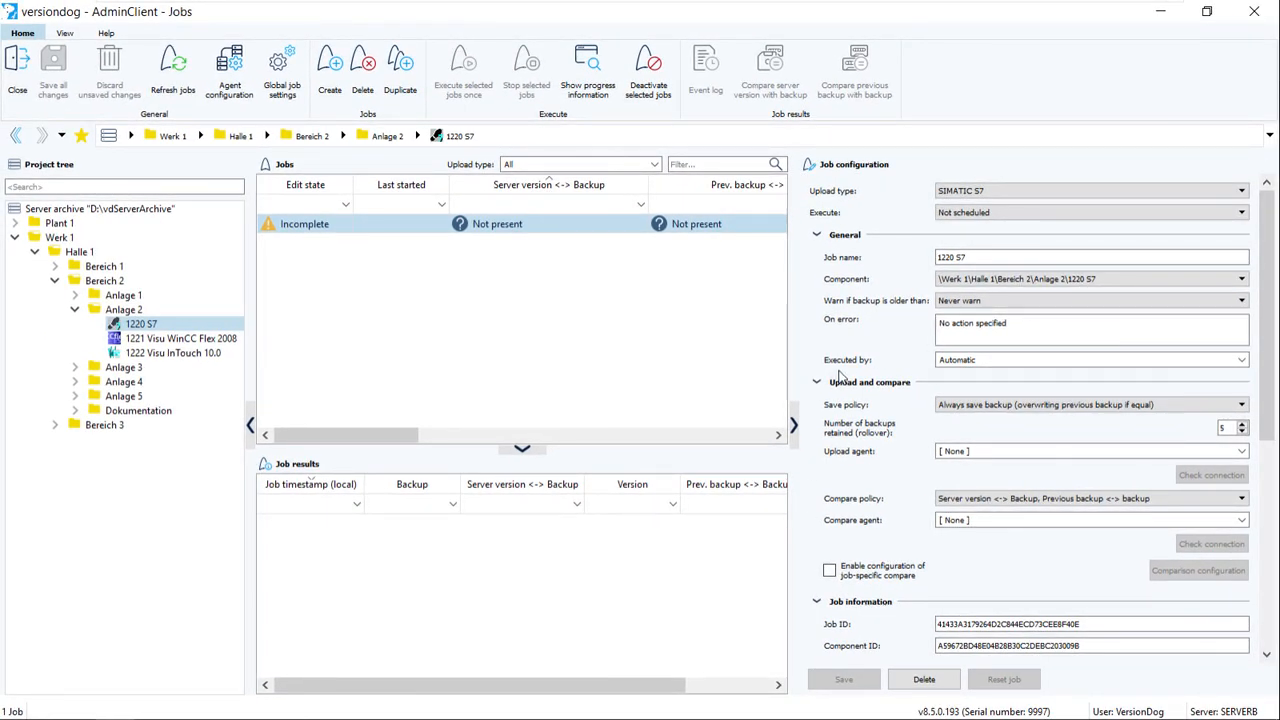